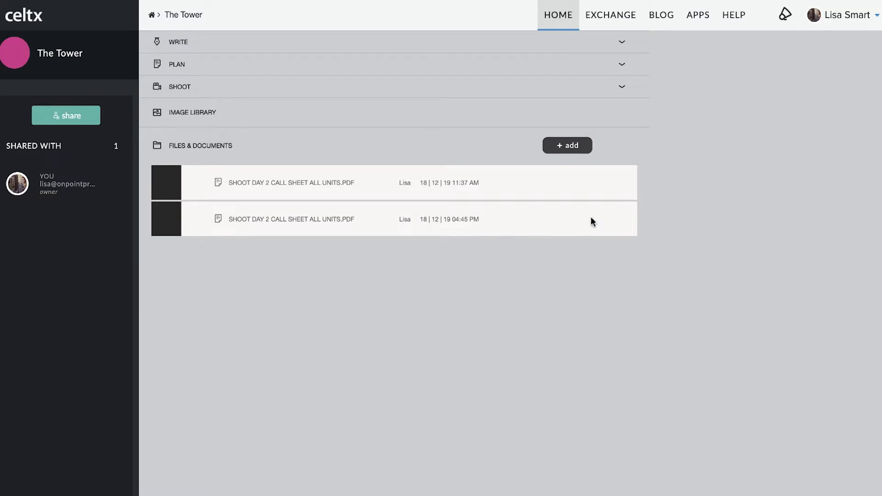
# Expand the Write section and open The Tower project's Storyboard document
pyautogui.click(621, 42)
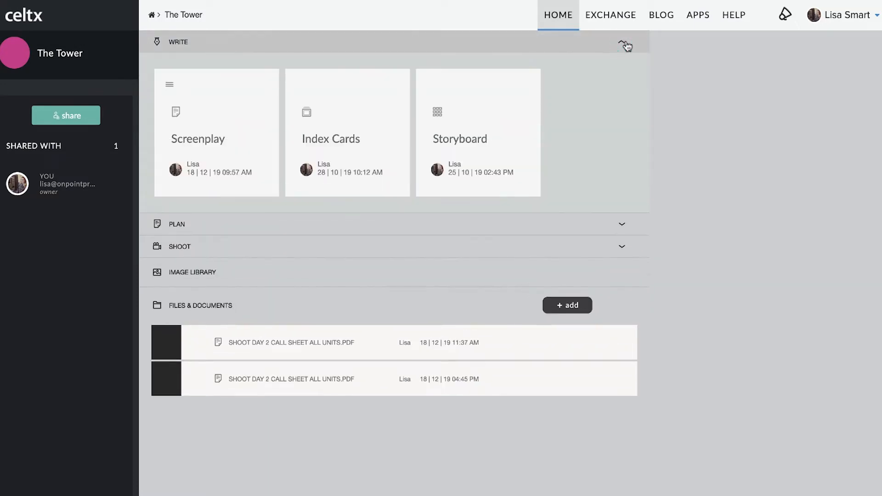
pyautogui.click(478, 133)
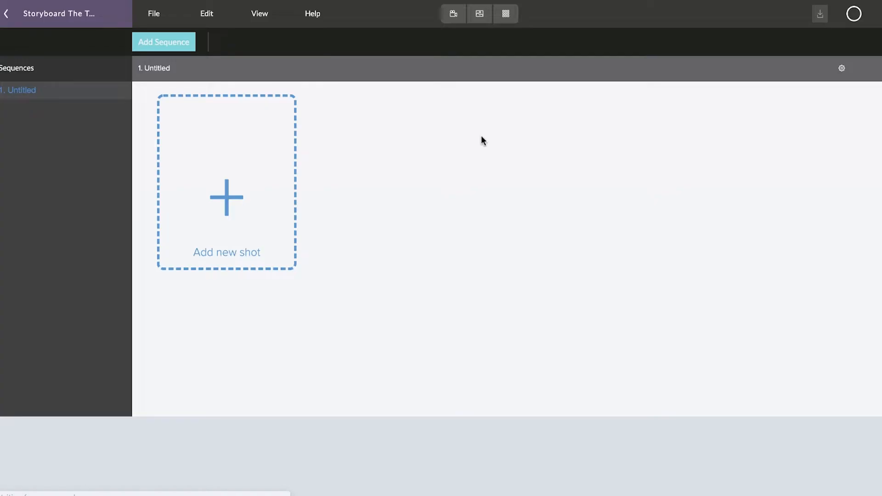
# Add three shots to the sequence and begin setting shot 1.1's shot type
pyautogui.click(505, 13)
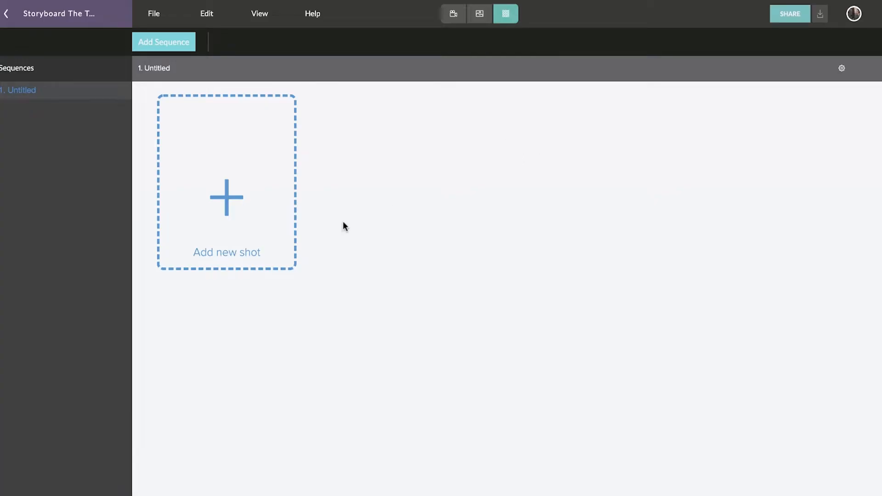
pyautogui.click(226, 197)
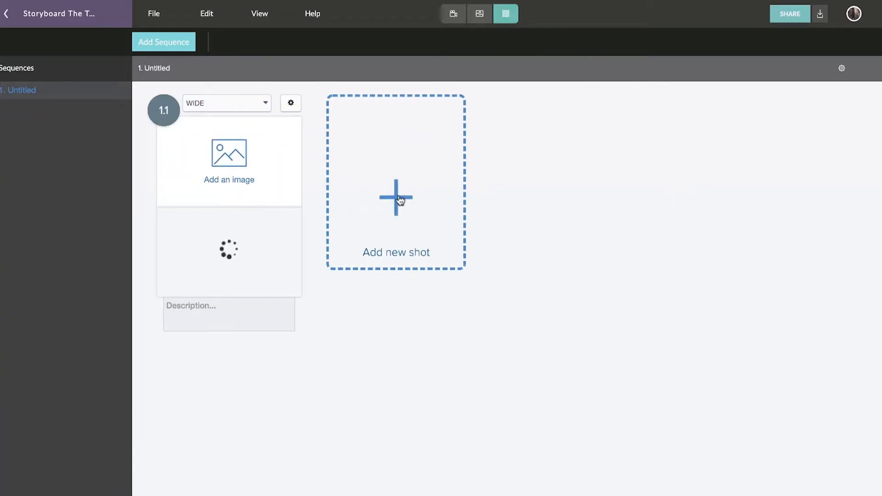
pyautogui.click(396, 200)
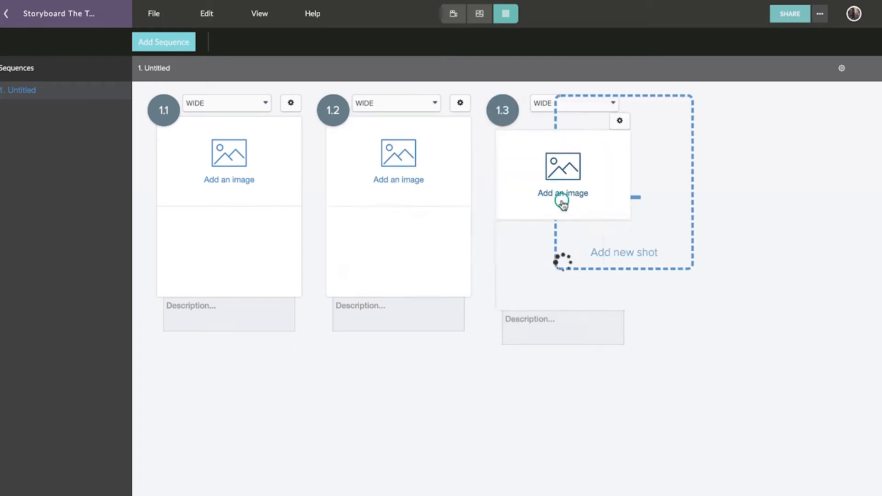
pyautogui.click(259, 13)
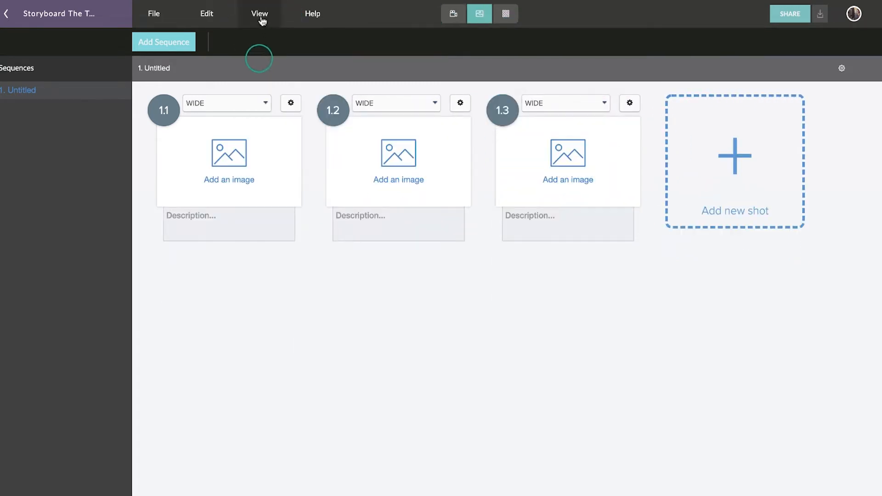
pyautogui.click(504, 13)
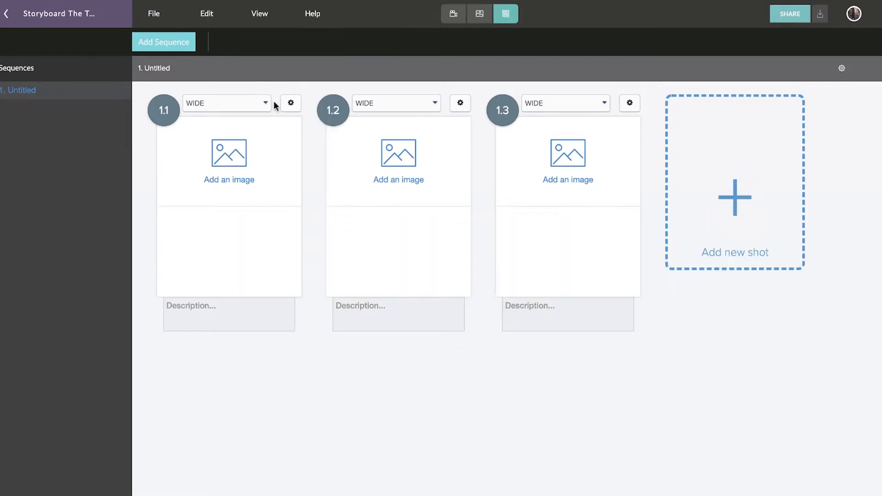
pyautogui.click(225, 103)
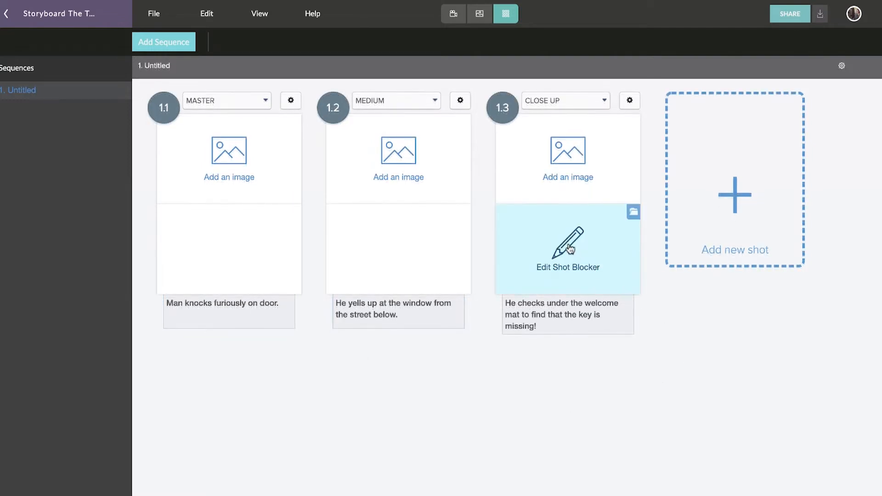
# Open shot 1.3's Shot Blocker and browse the People, Animals, Kitchen, Bed/Bath and Office palettes
pyautogui.click(567, 248)
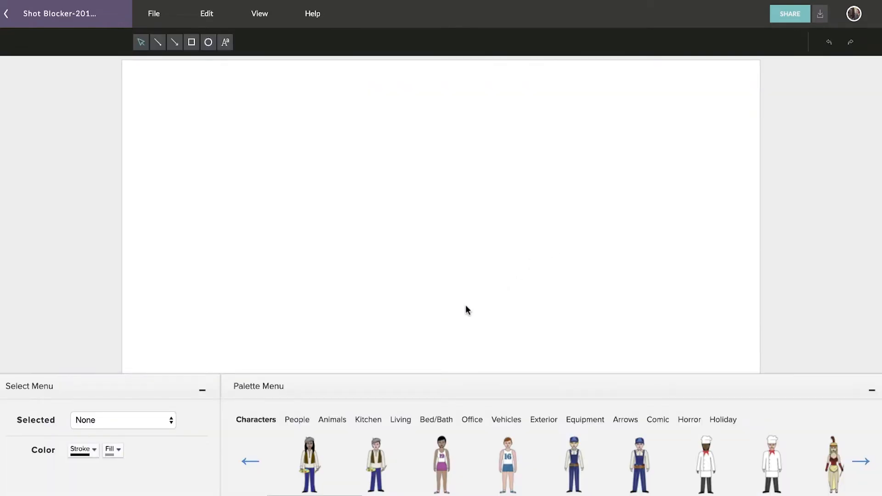
pyautogui.click(297, 419)
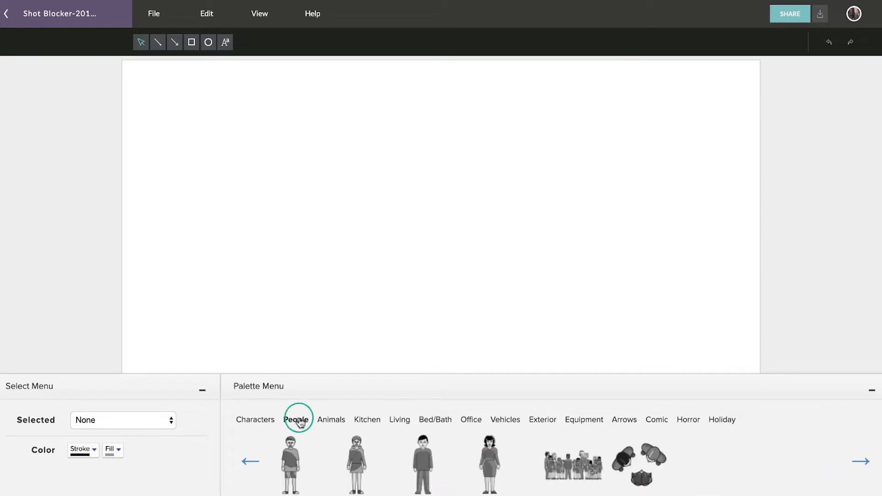
pyautogui.click(331, 419)
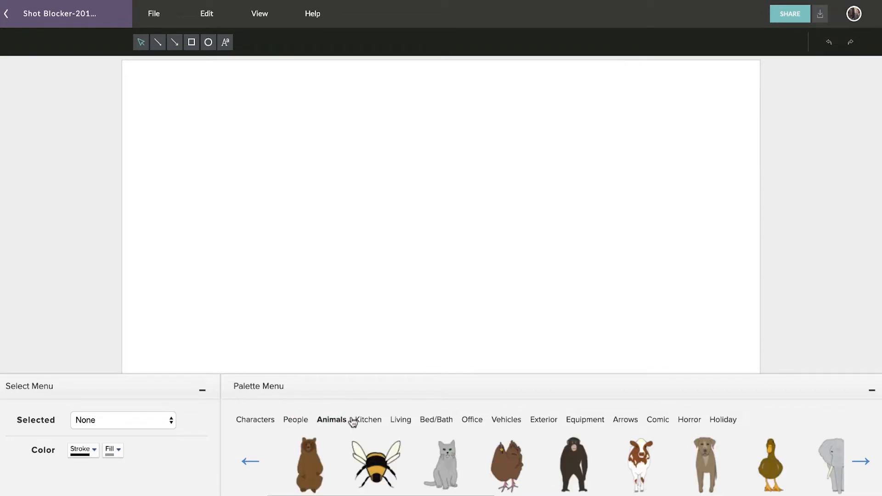
pyautogui.click(367, 419)
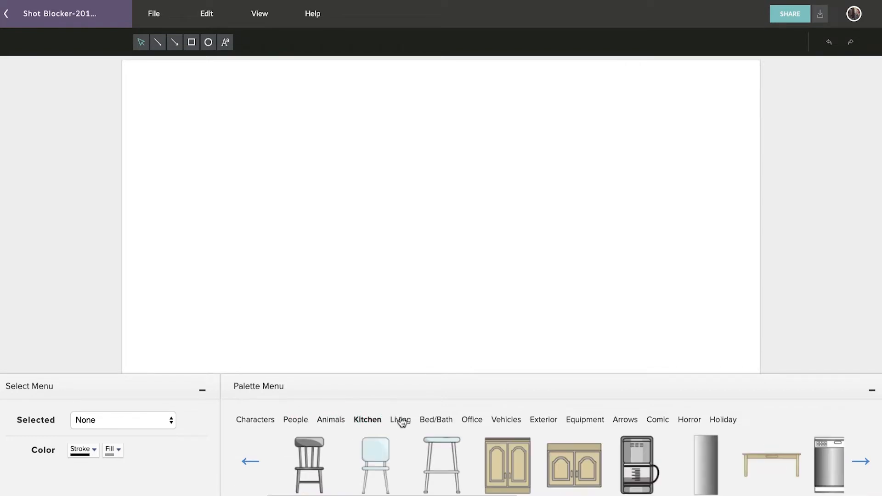
pyautogui.click(436, 419)
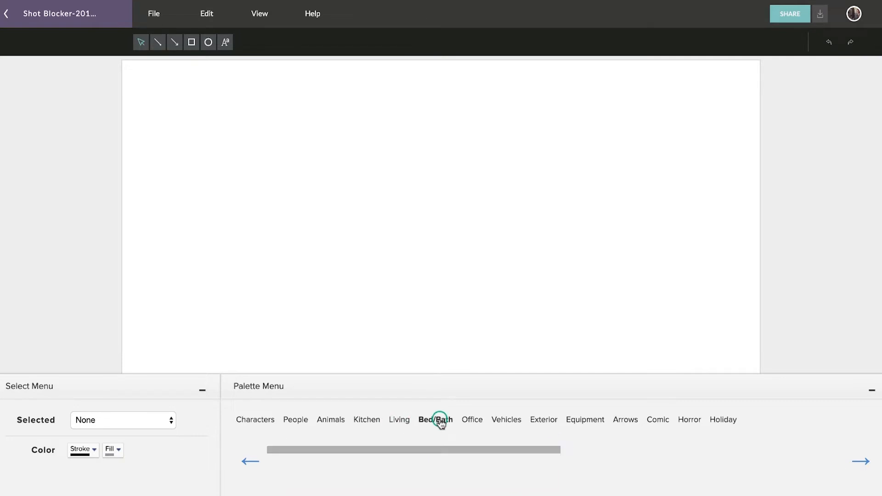
pyautogui.click(471, 420)
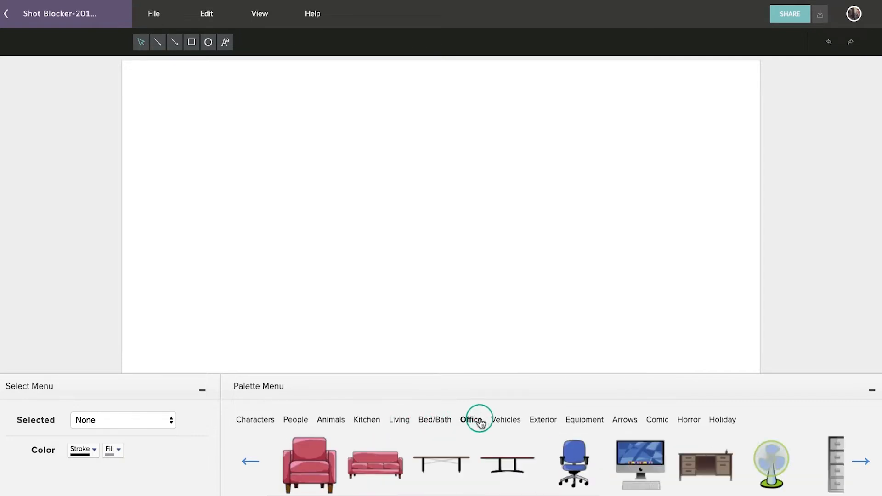
pyautogui.click(295, 419)
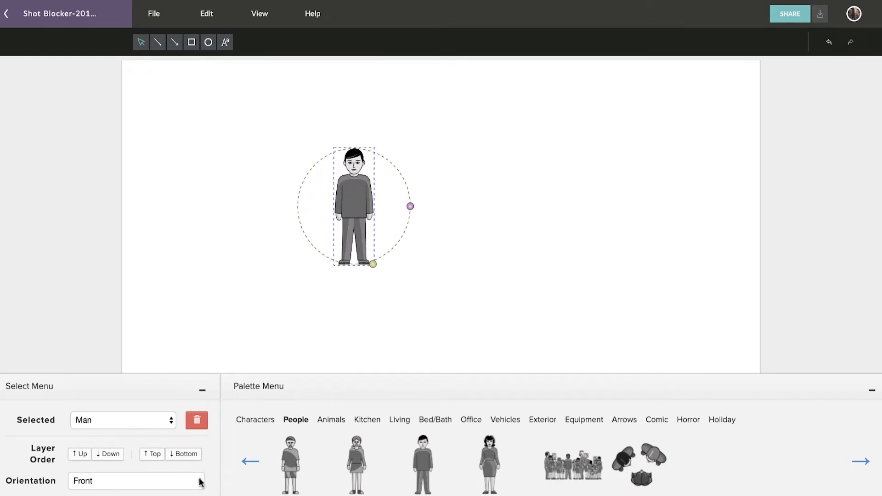
# Change the man figure's facing using the Orientation dropdown
pyautogui.click(136, 481)
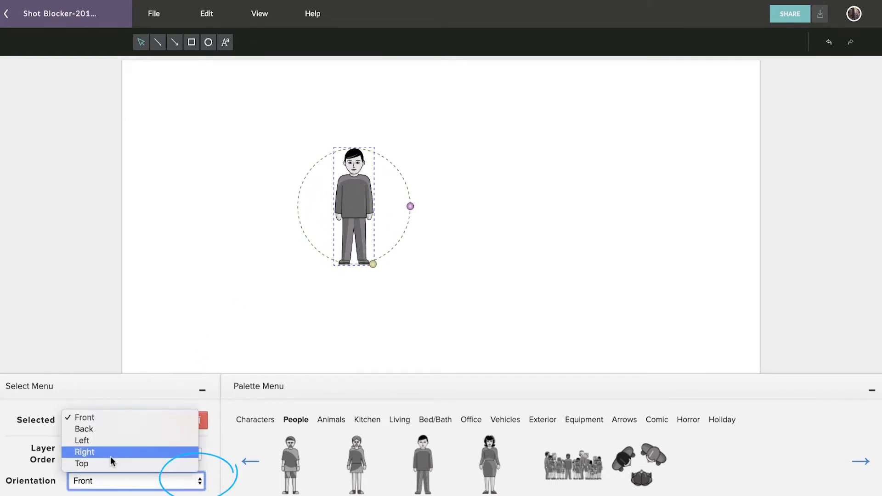
pyautogui.click(81, 464)
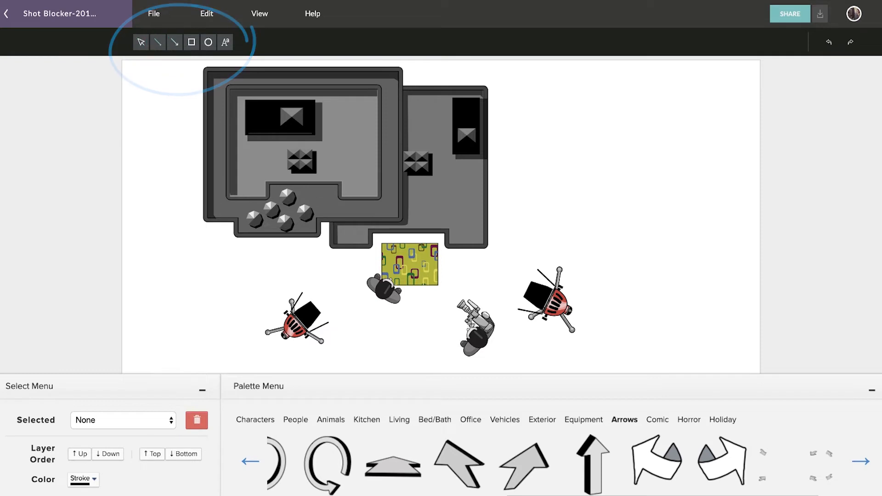
# Place a wrap-around arrow beside the rug and raise its layer order twice
pyautogui.moveTo(389, 301); pyautogui.dragTo(469, 324)
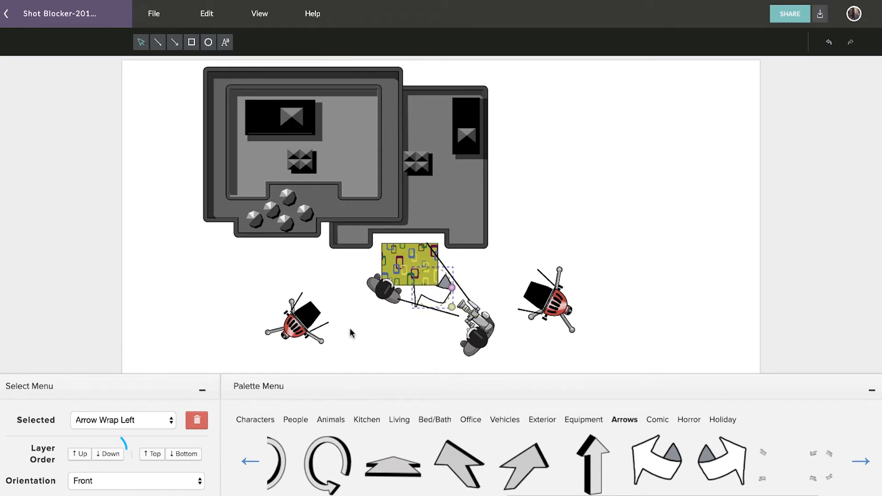
pyautogui.click(81, 454)
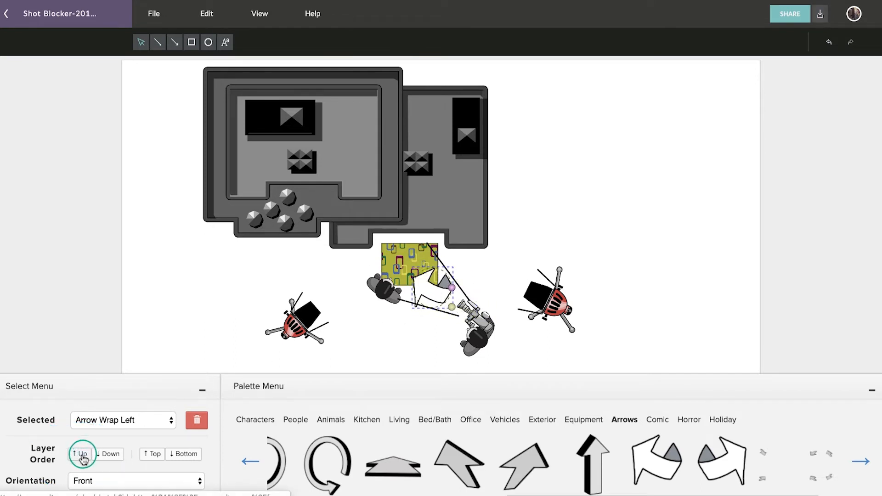
pyautogui.click(80, 454)
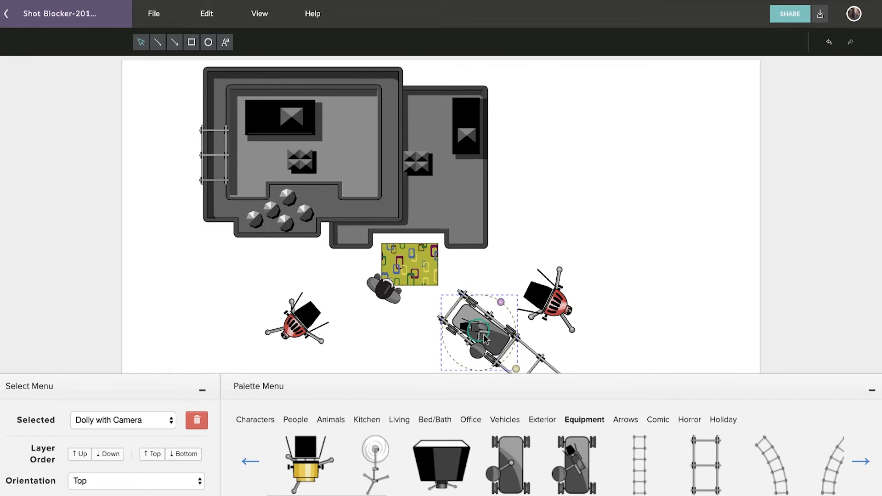
# Upload a sketch file to shot 1.1 from the computer, then start adding one to shot 1.3
pyautogui.click(504, 13)
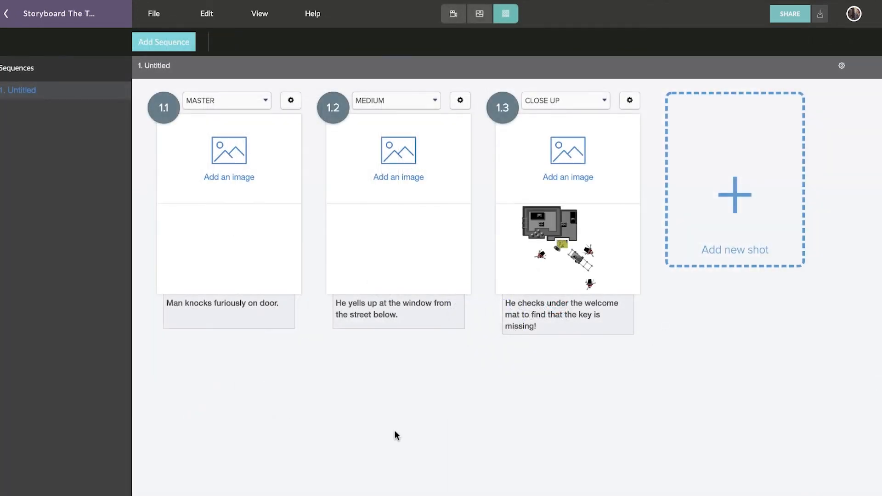
pyautogui.click(228, 151)
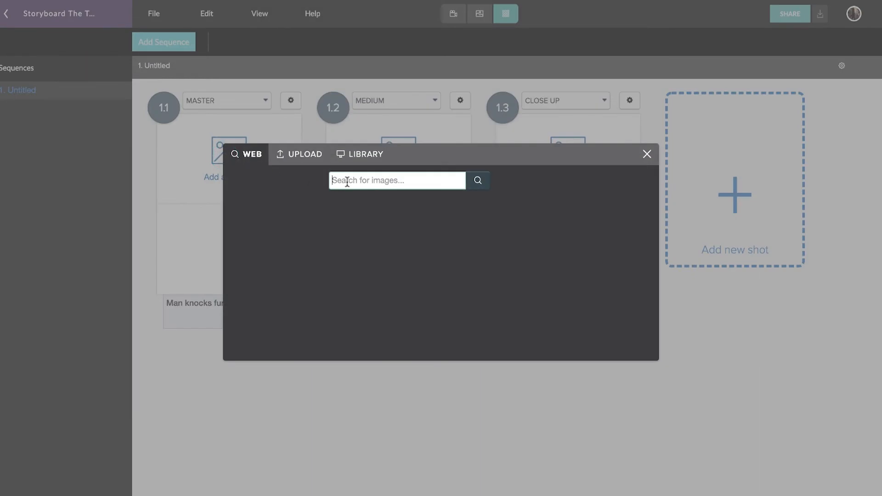
pyautogui.click(305, 153)
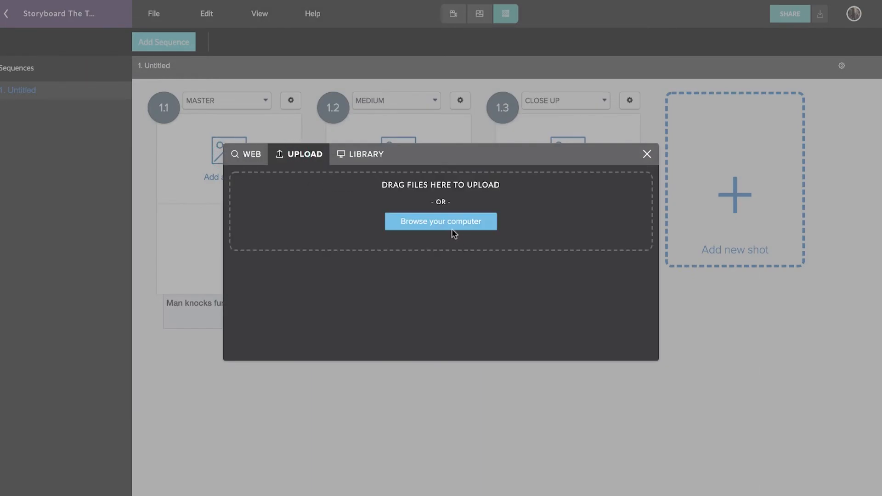
pyautogui.click(647, 154)
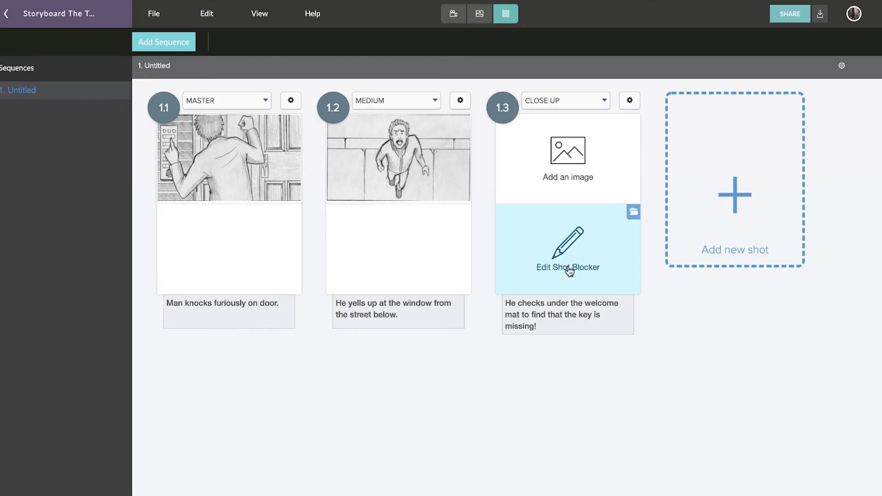
pyautogui.click(568, 248)
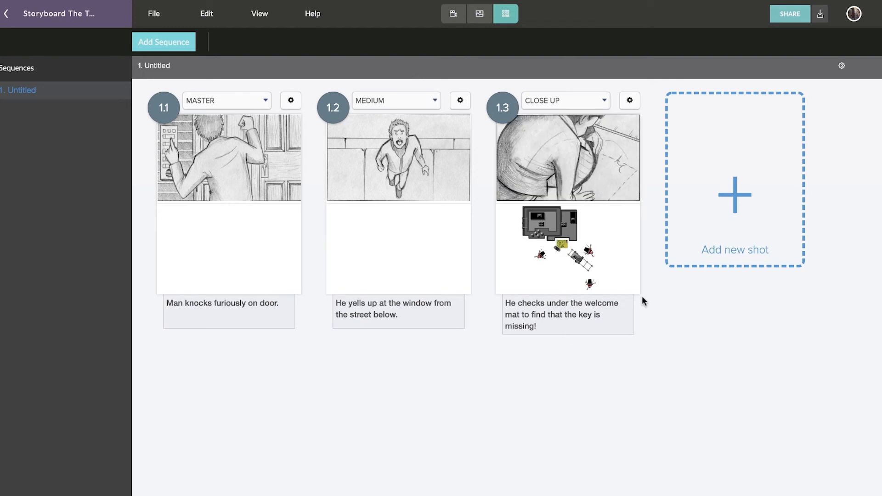
pyautogui.moveTo(259, 14)
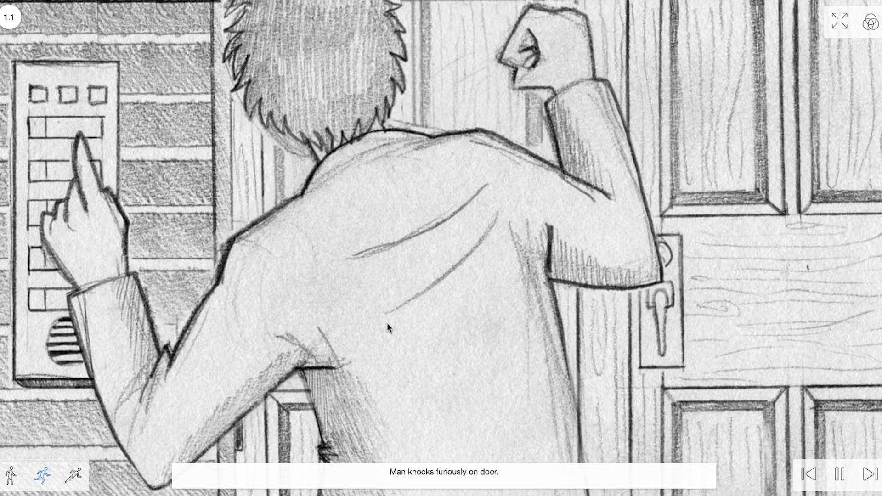
# Switch Storyboard Player playback from sketches to the blocking diagrams
pyautogui.click(869, 474)
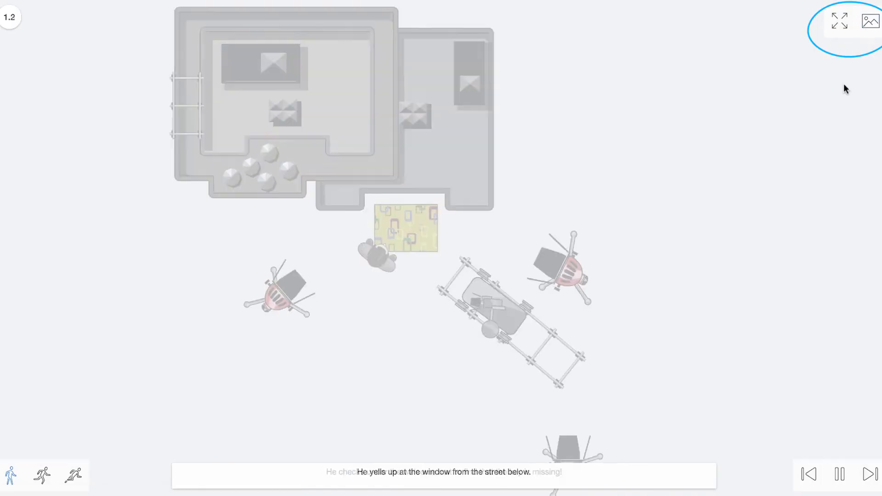